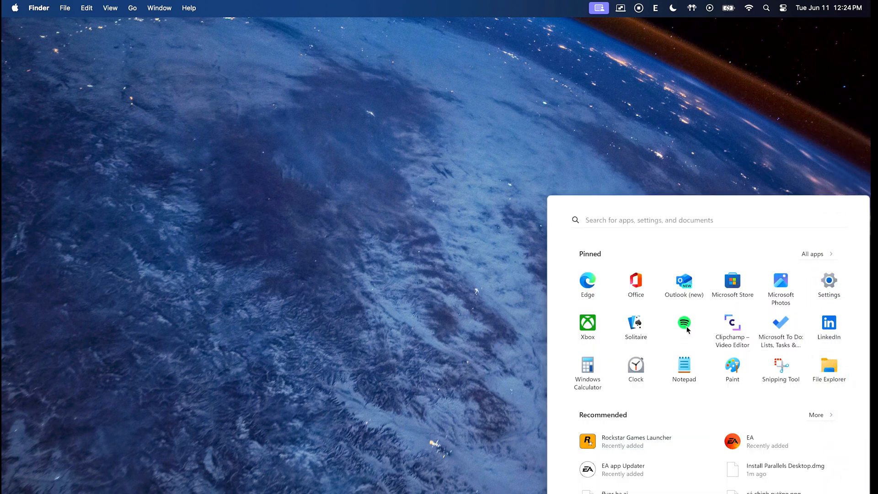
pyautogui.moveTo(689, 352)
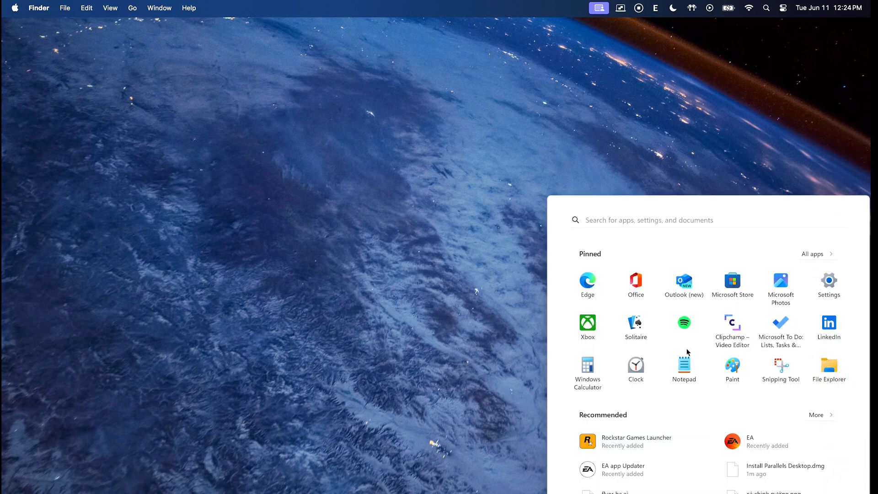